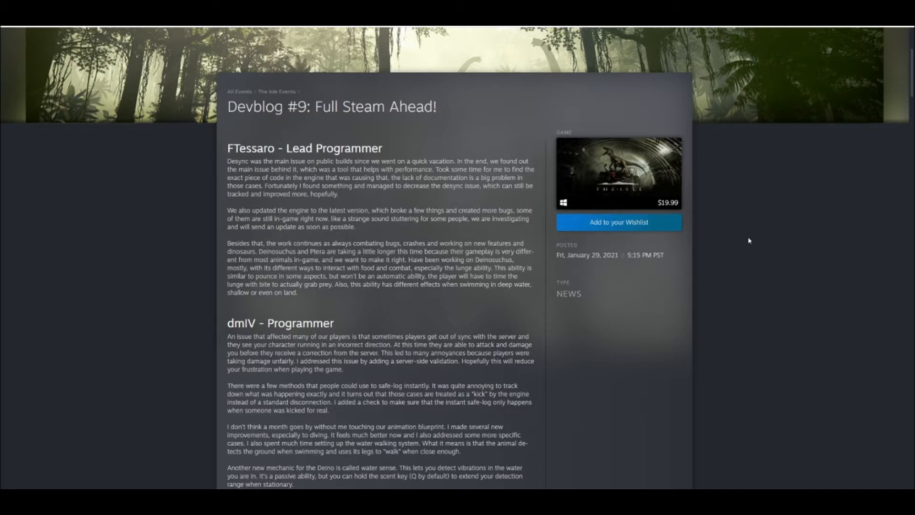
mouse_move(248, 159)
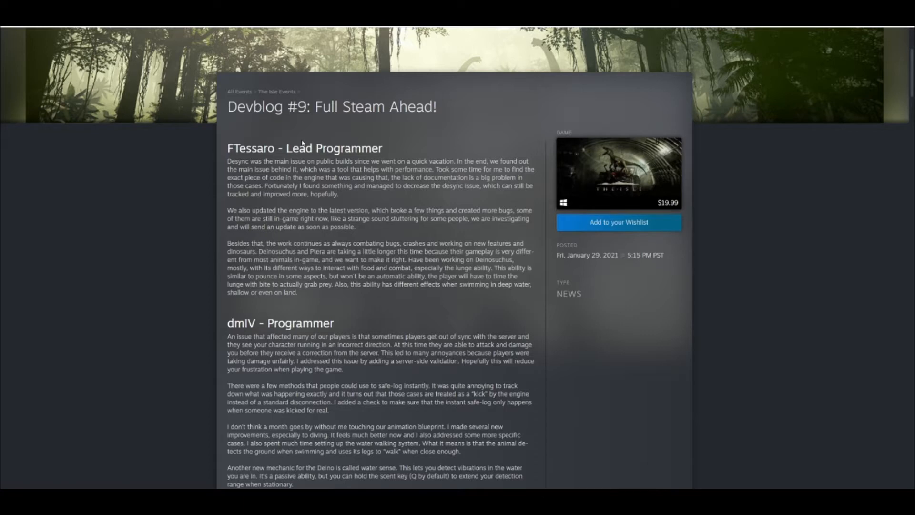
mouse_move(224, 148)
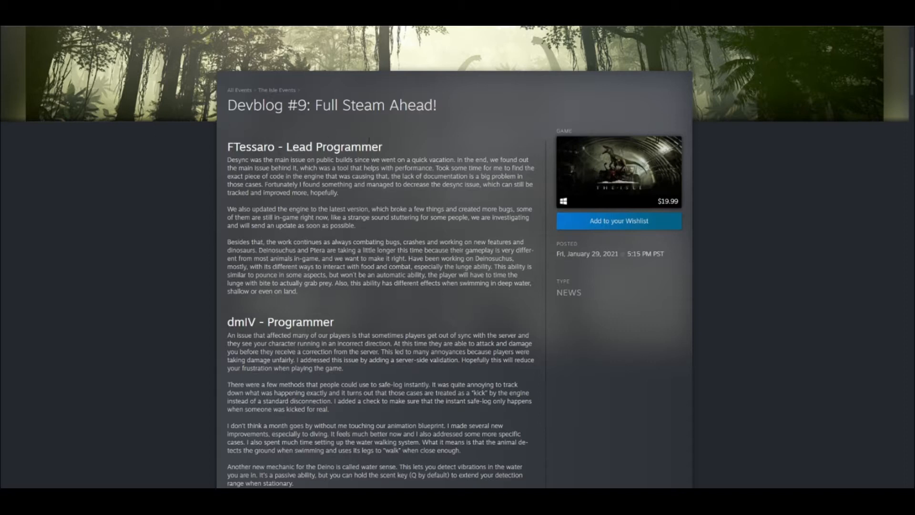
double_click(357, 147)
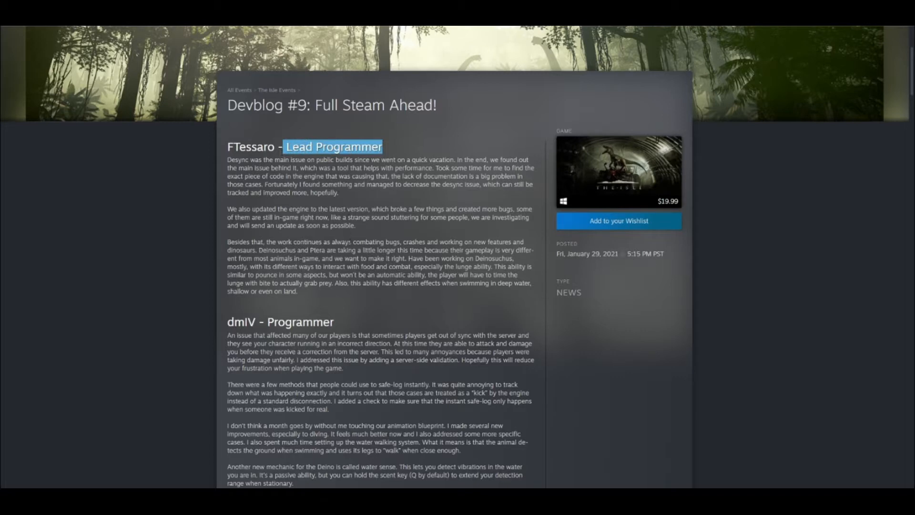
mouse_move(328, 199)
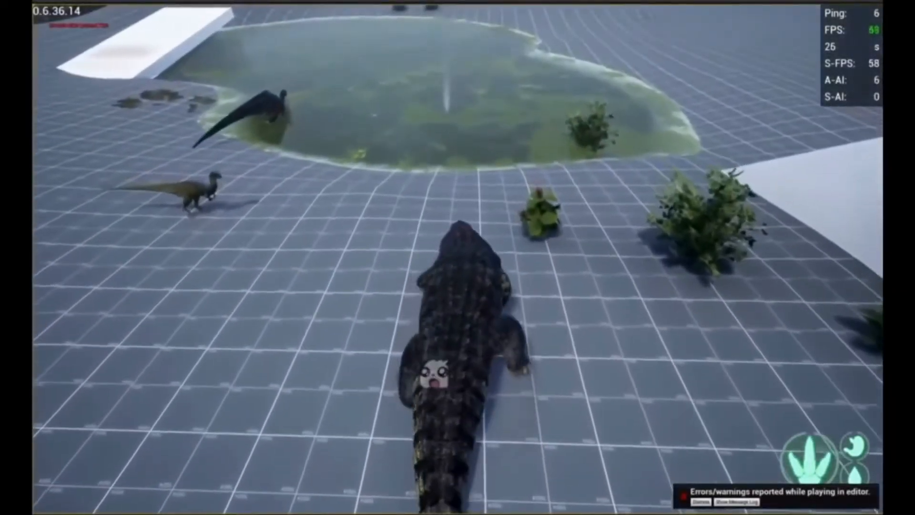
mouse_move(457, 257)
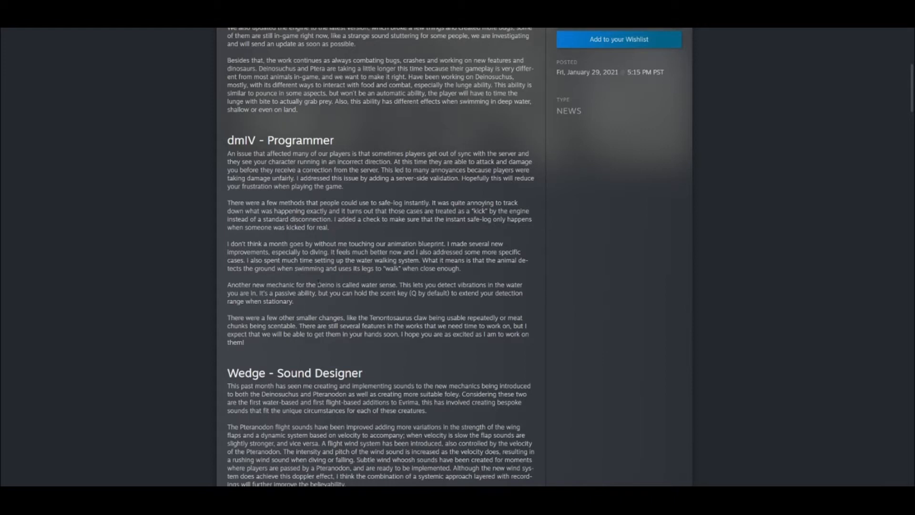
mouse_move(298, 305)
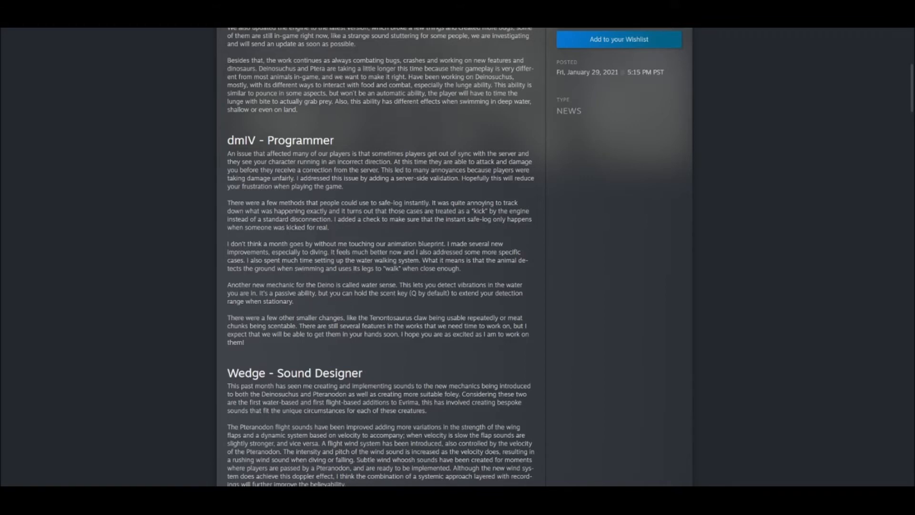
mouse_move(409, 314)
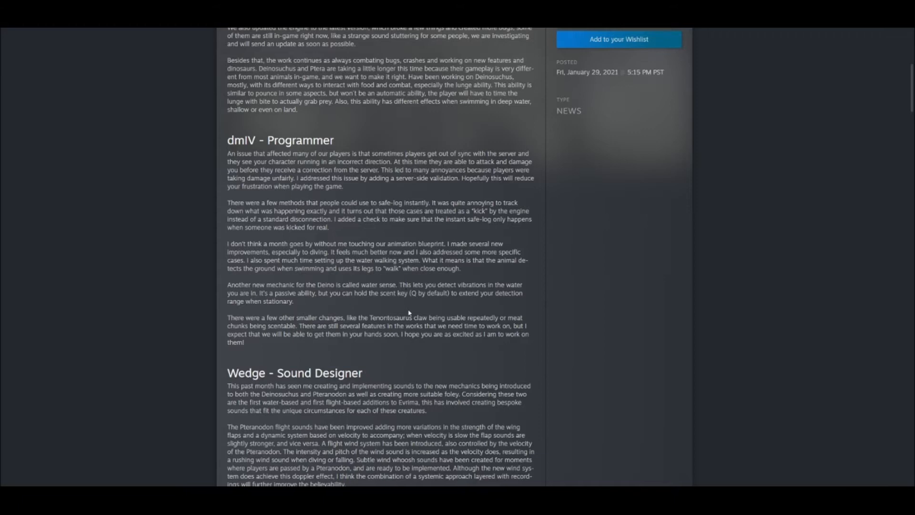
mouse_move(329, 311)
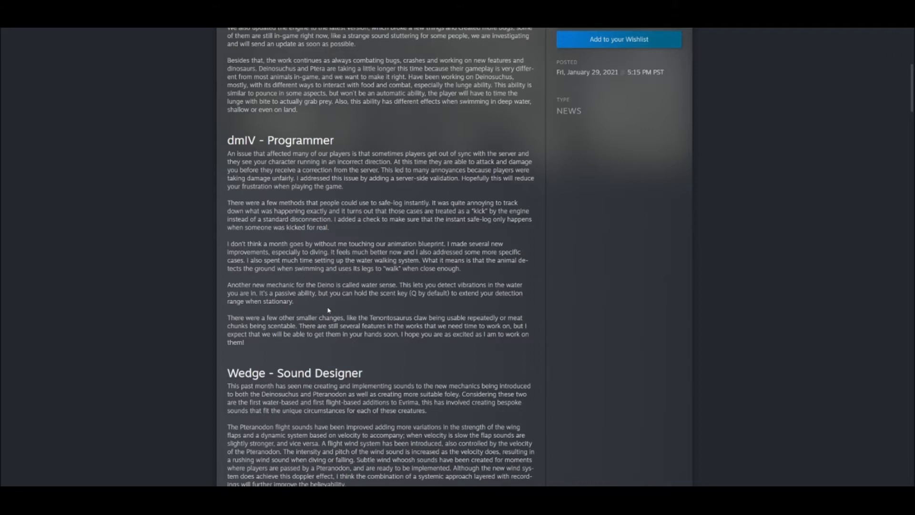
mouse_move(331, 306)
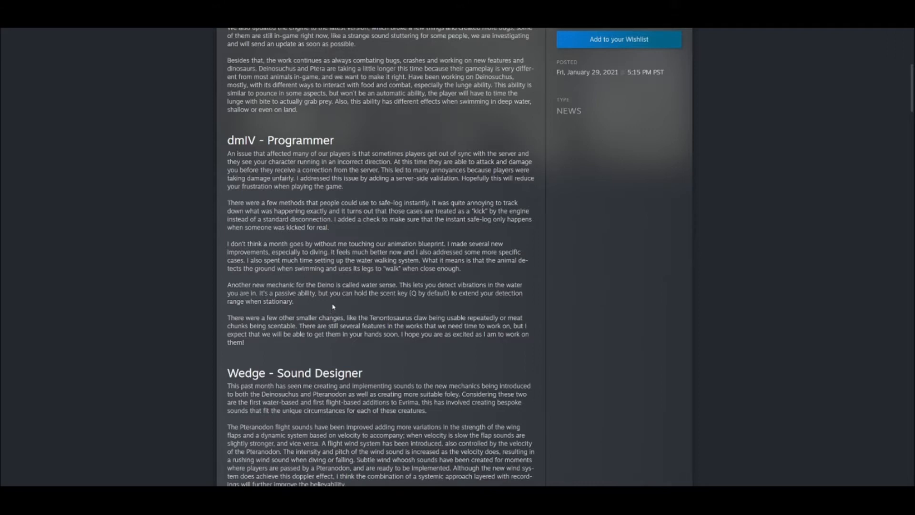
- Scroll down to dmIV's programmer section and the start of Wedge's sound designer notes
scroll(down, 3)
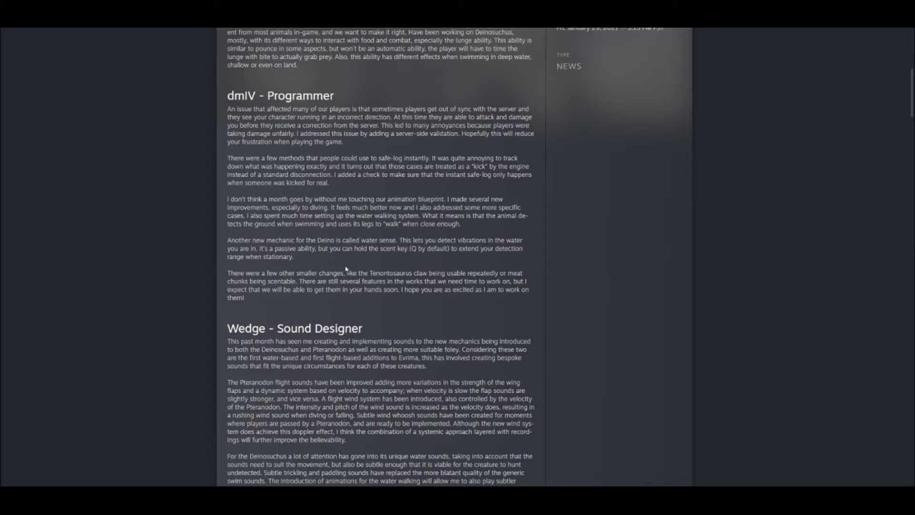
- Scroll past Wedge's sound designer notes to VisualTech48's satellite dish tower render
scroll(down, 3)
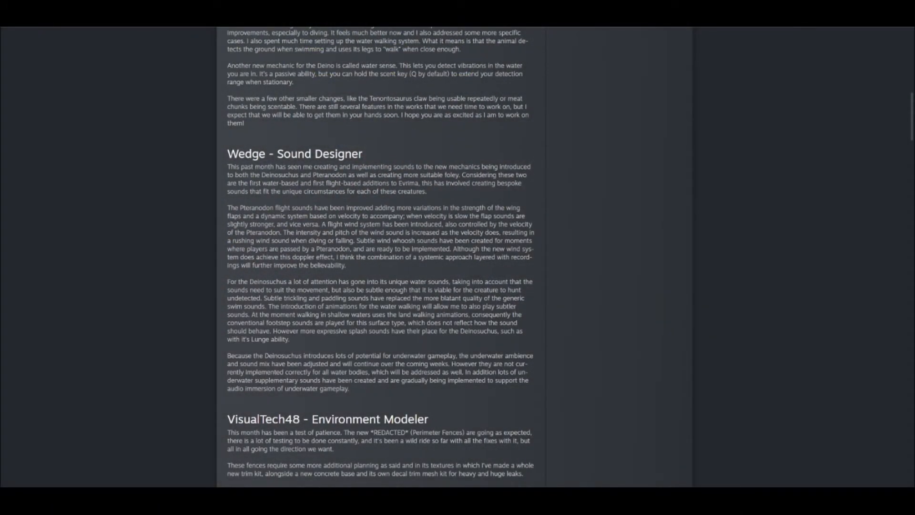
mouse_move(344, 344)
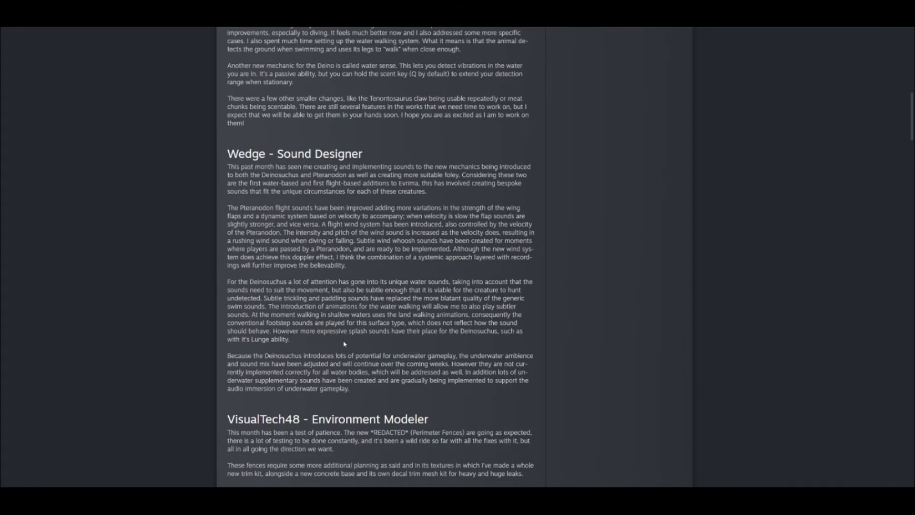
scroll(down, 3)
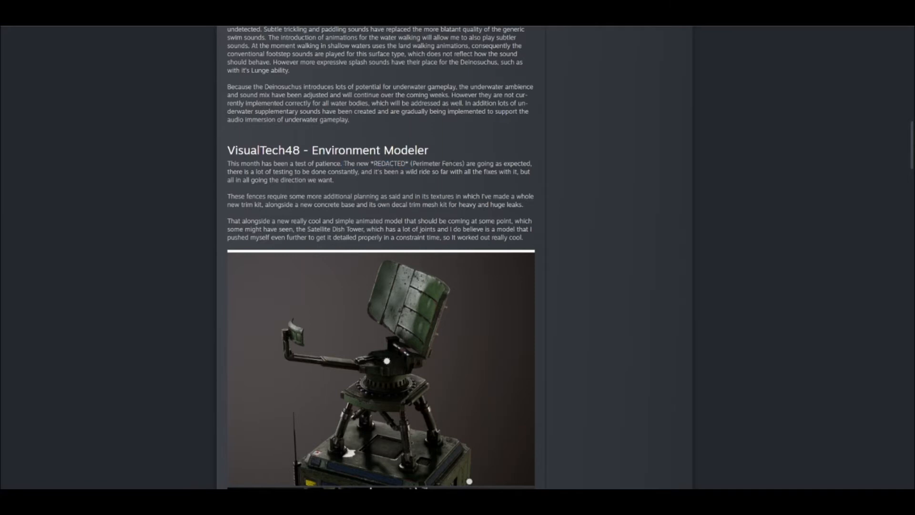
mouse_move(401, 188)
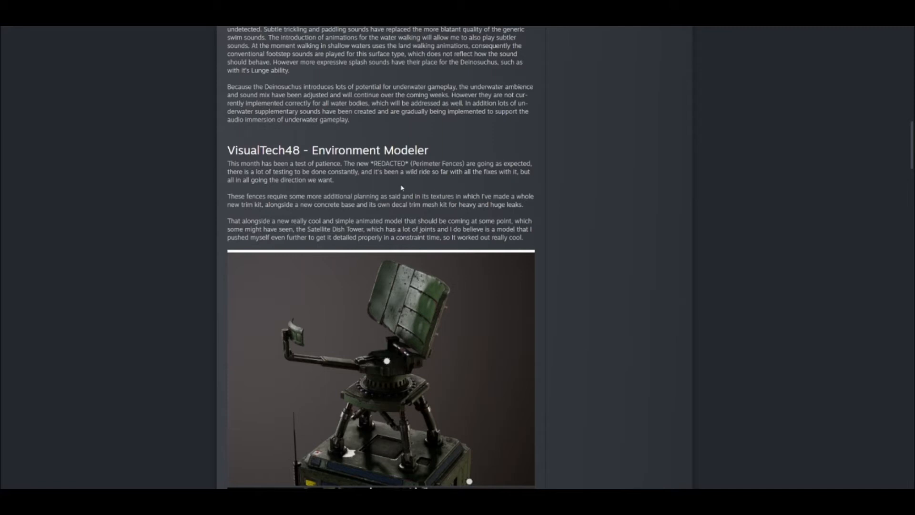
- Scroll through the satellite tower and fence renders to Baardo's dinosaur modeler heading
scroll(down, 3)
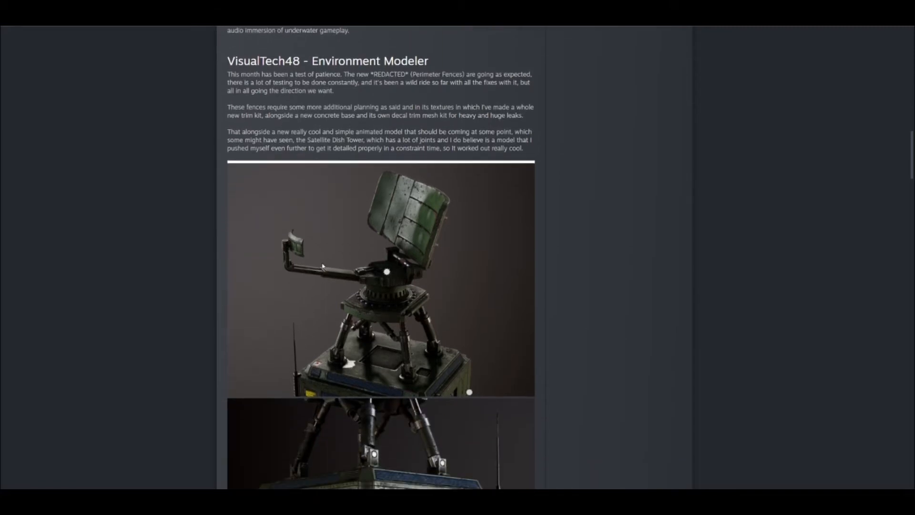
scroll(down, 3)
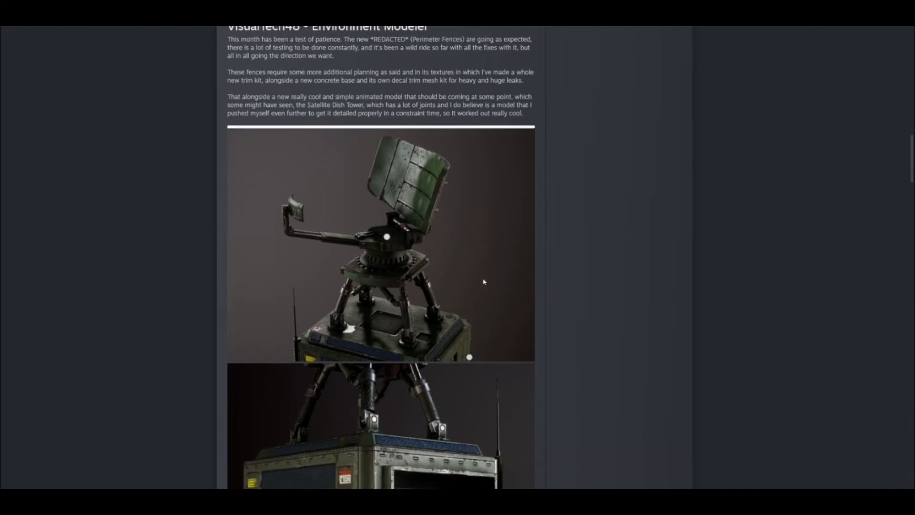
scroll(down, 3)
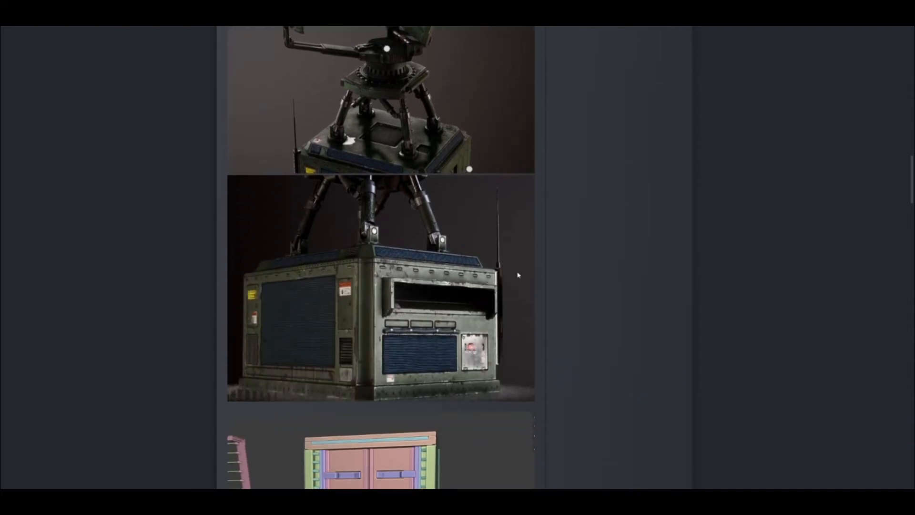
scroll(down, 3)
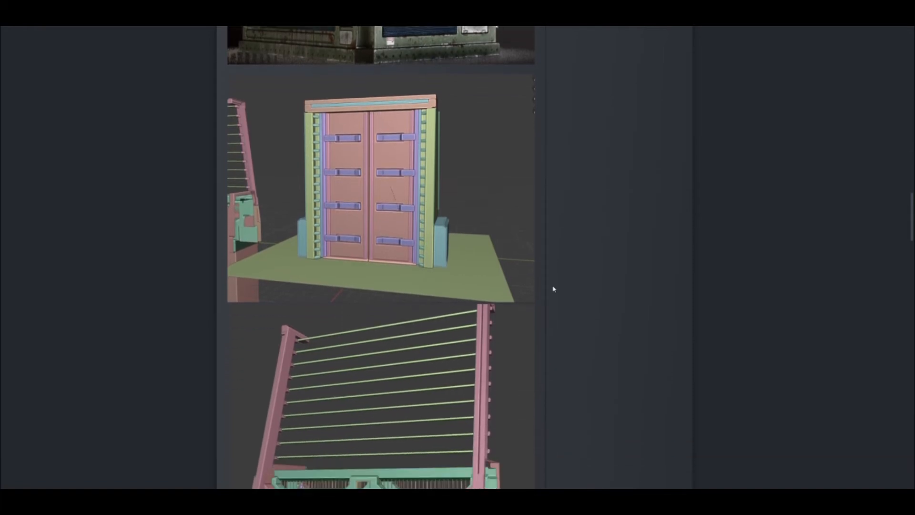
scroll(down, 3)
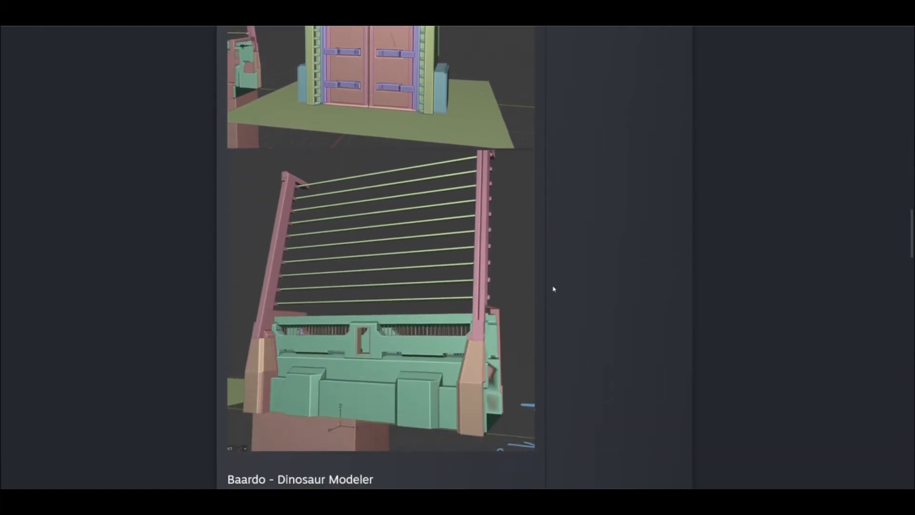
scroll(down, 3)
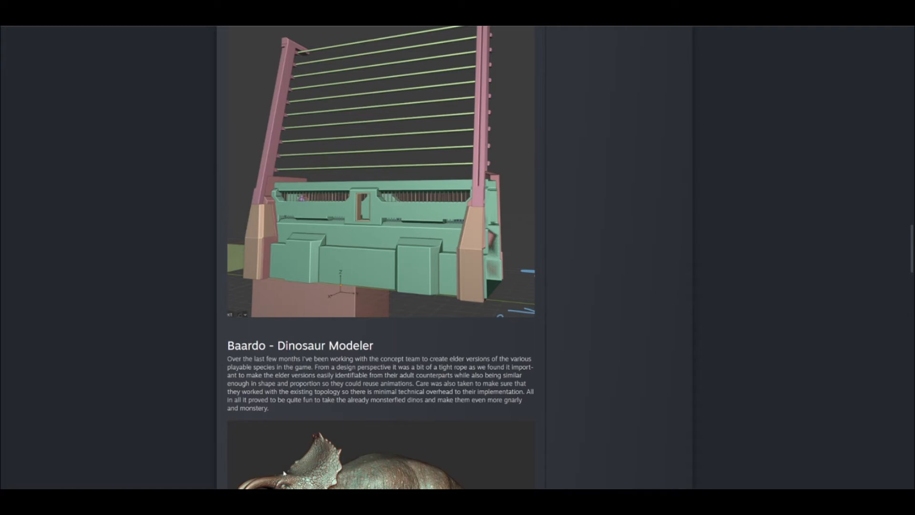
mouse_move(559, 383)
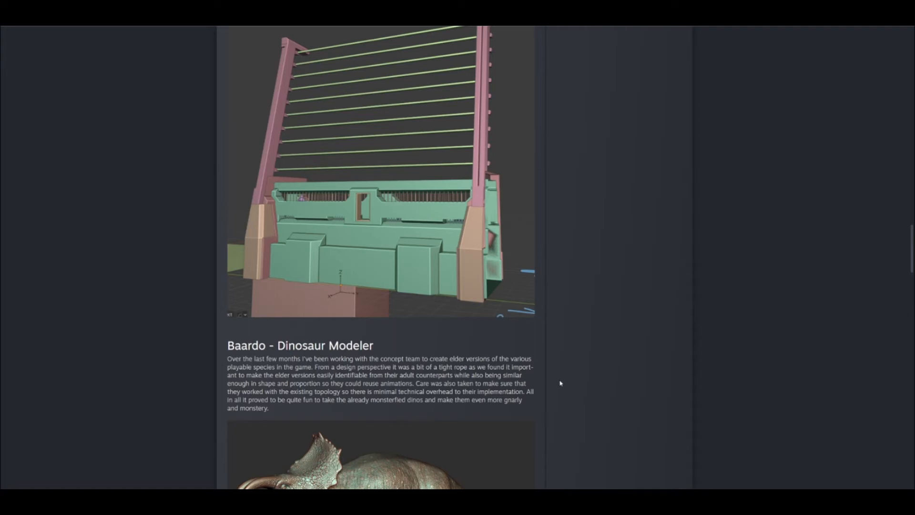
- Scroll past Baardo's elder dinosaur renders to Tapwing's Kentro sketches and notes
scroll(down, 3)
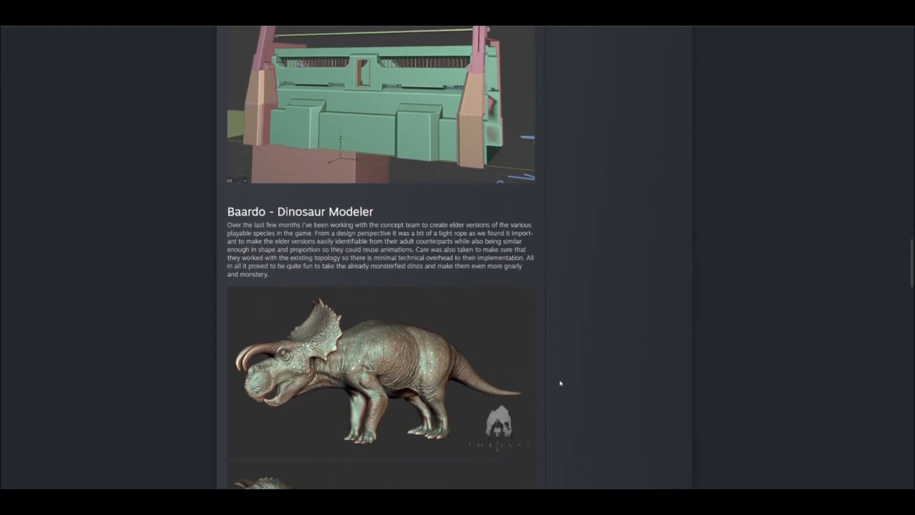
scroll(down, 3)
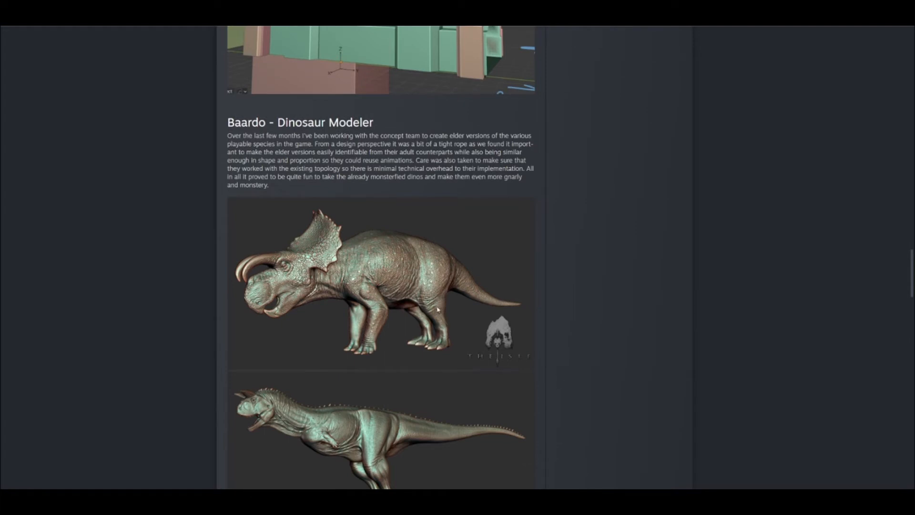
scroll(down, 3)
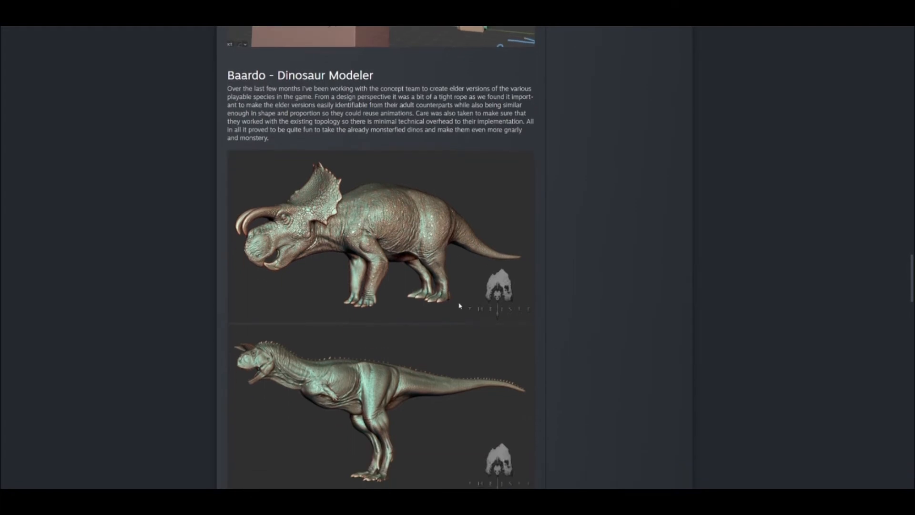
scroll(down, 3)
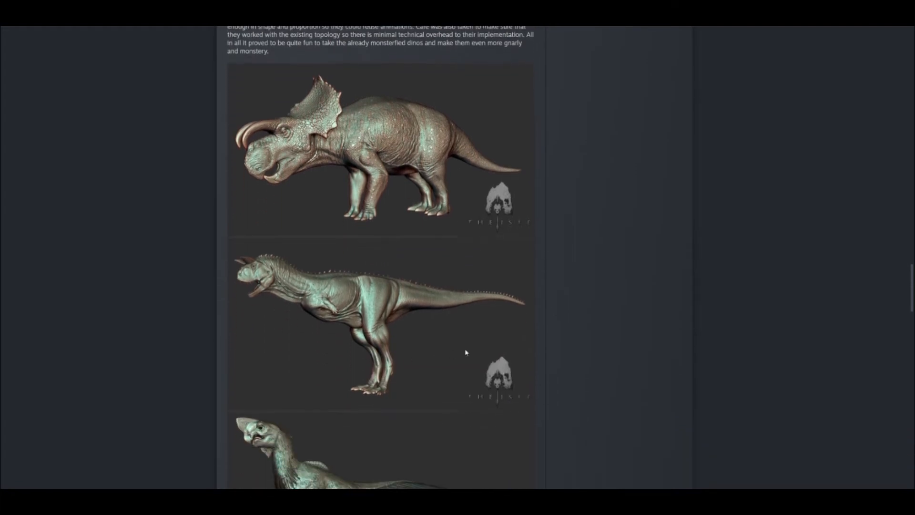
scroll(down, 3)
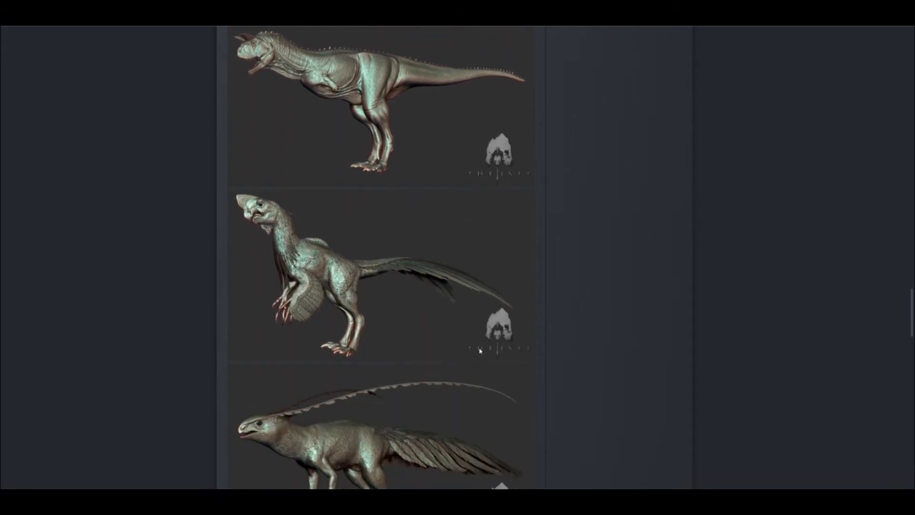
scroll(down, 3)
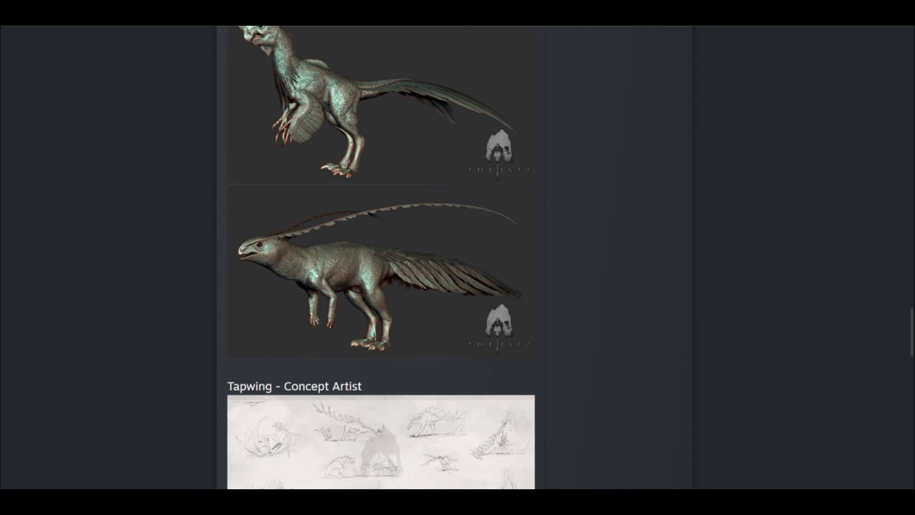
scroll(down, 3)
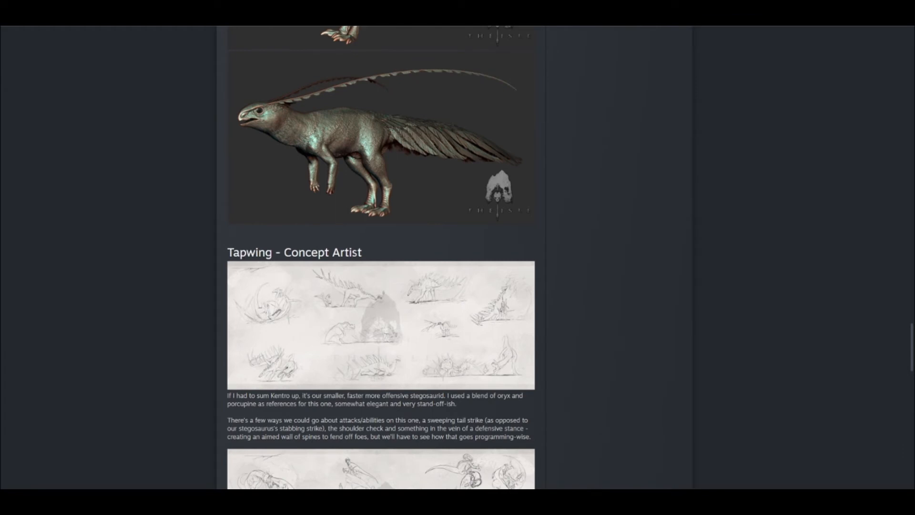
scroll(down, 3)
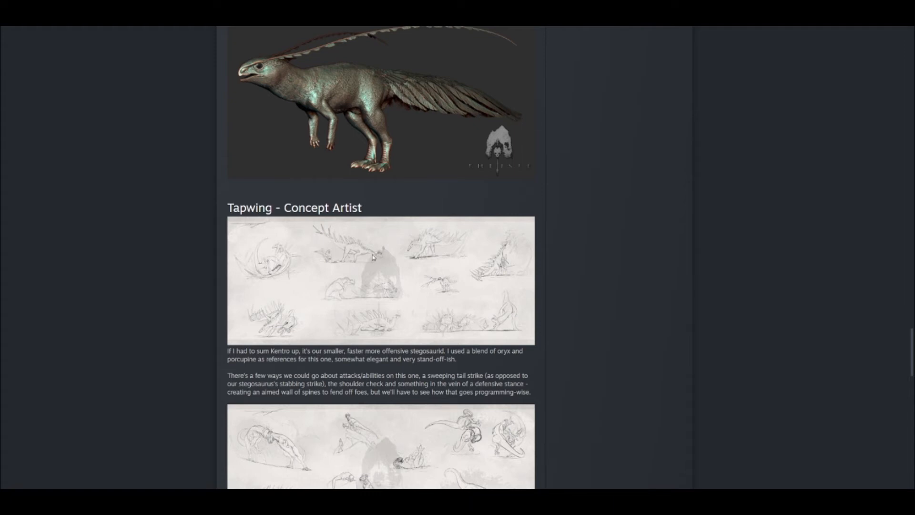
mouse_move(402, 269)
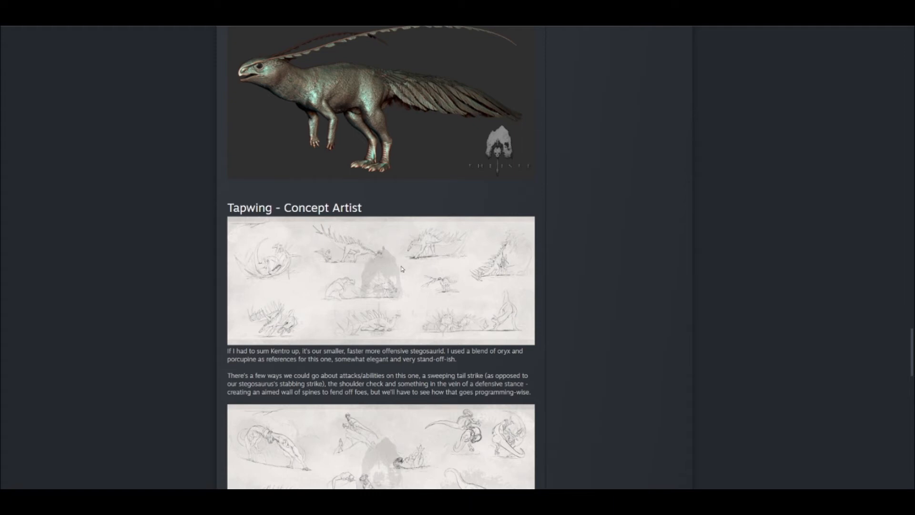
mouse_move(501, 293)
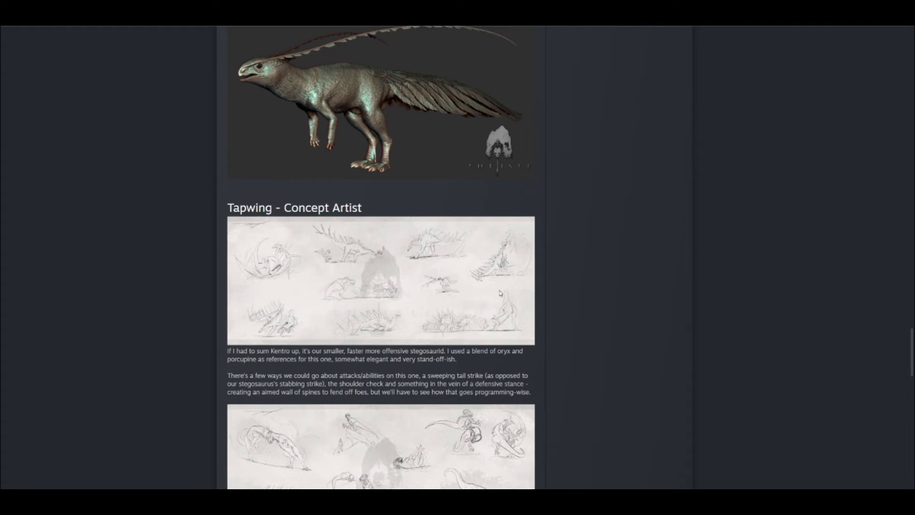
- Scroll to Tapwing's bighorn-sheep sketch sheet and the KissenKitten - Producer heading
scroll(down, 3)
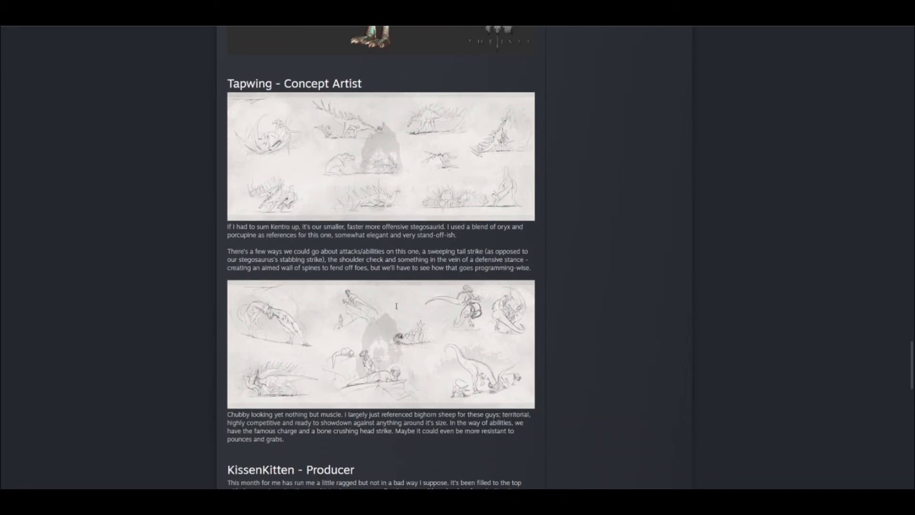
scroll(up, 3)
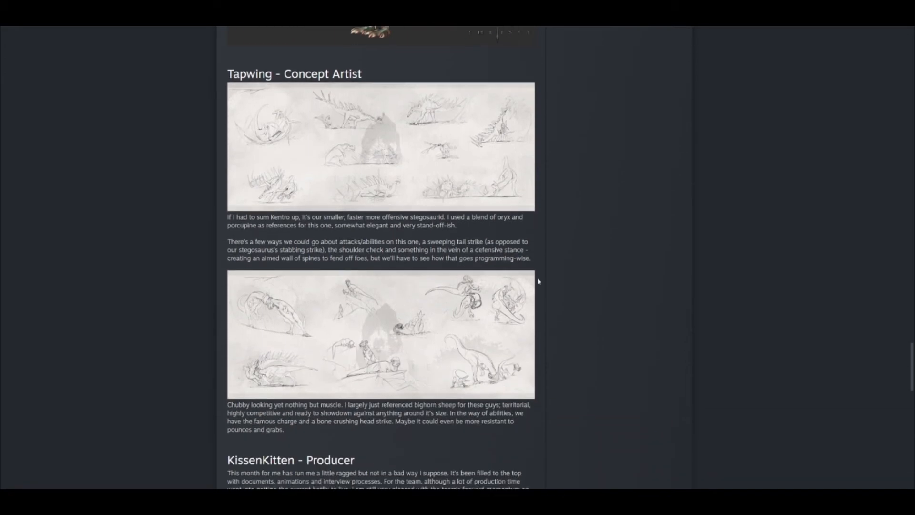
mouse_move(561, 286)
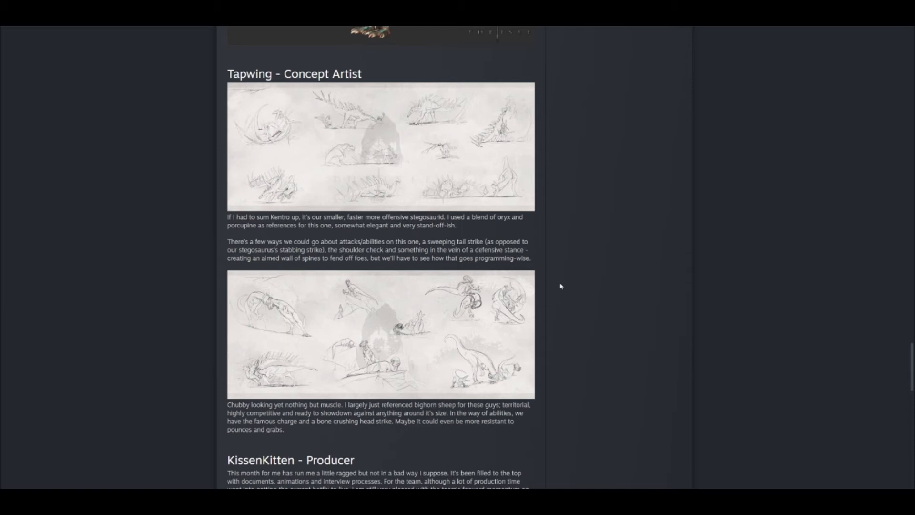
mouse_move(405, 197)
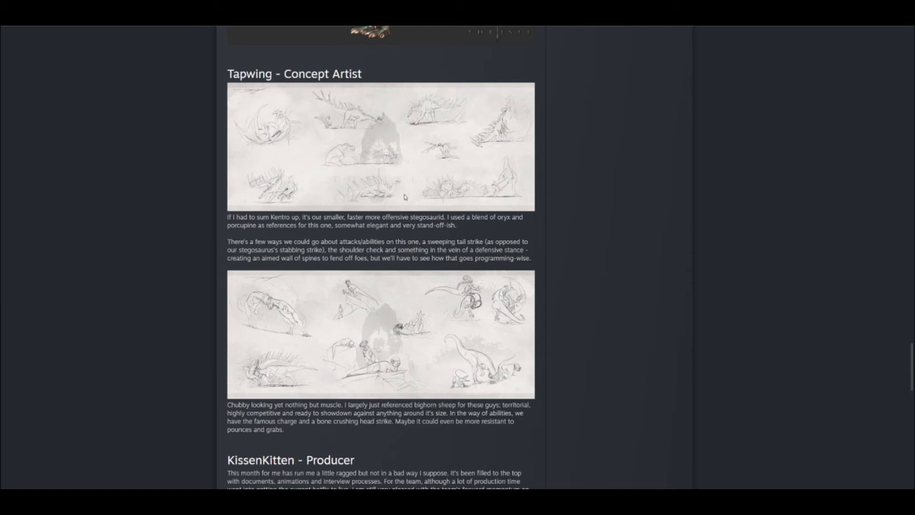
mouse_move(562, 274)
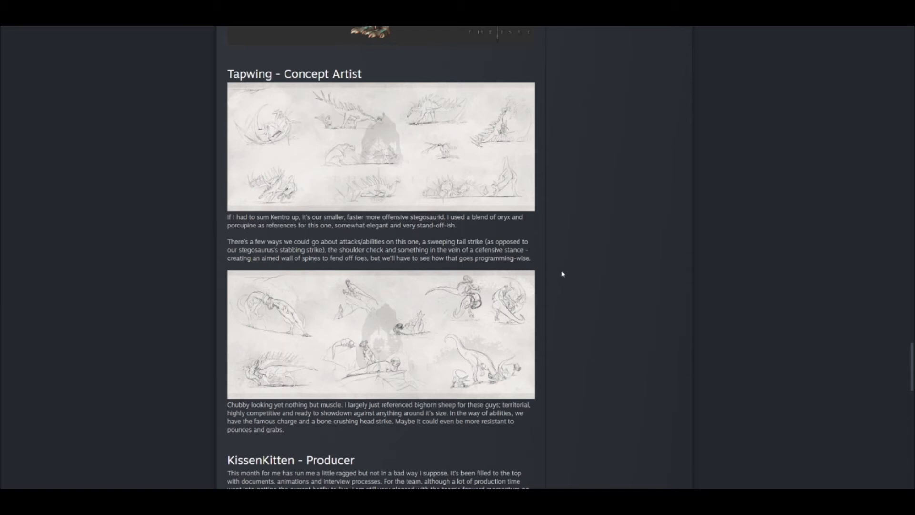
- Scroll to KissenKitten's prototyping update and the Closing Remarks at the post's end
scroll(down, 3)
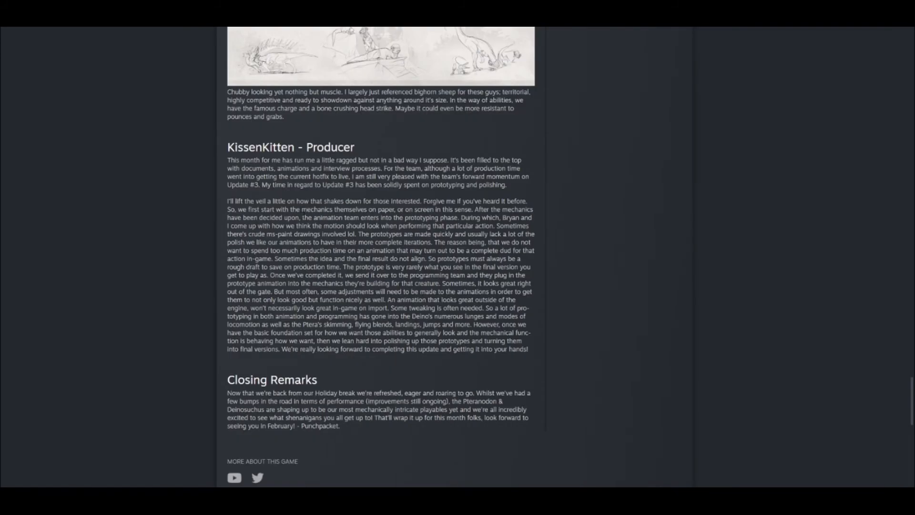
mouse_move(248, 216)
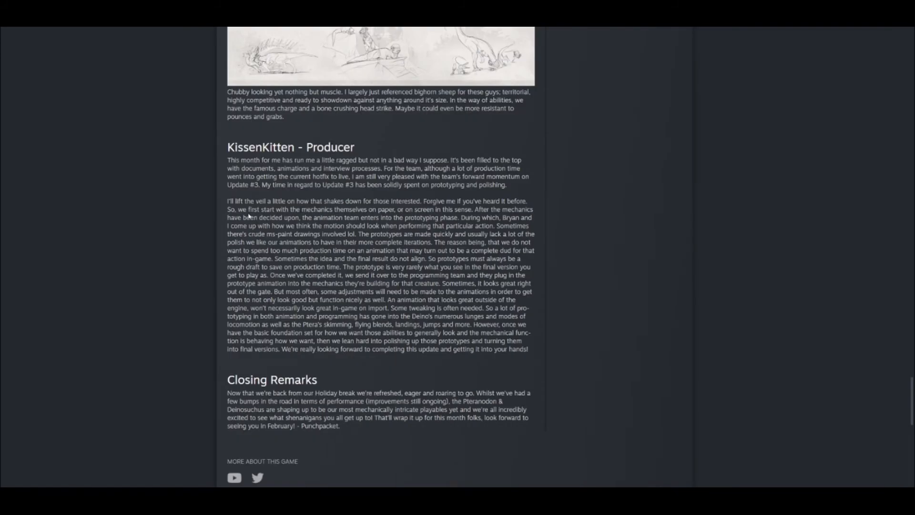
mouse_move(200, 252)
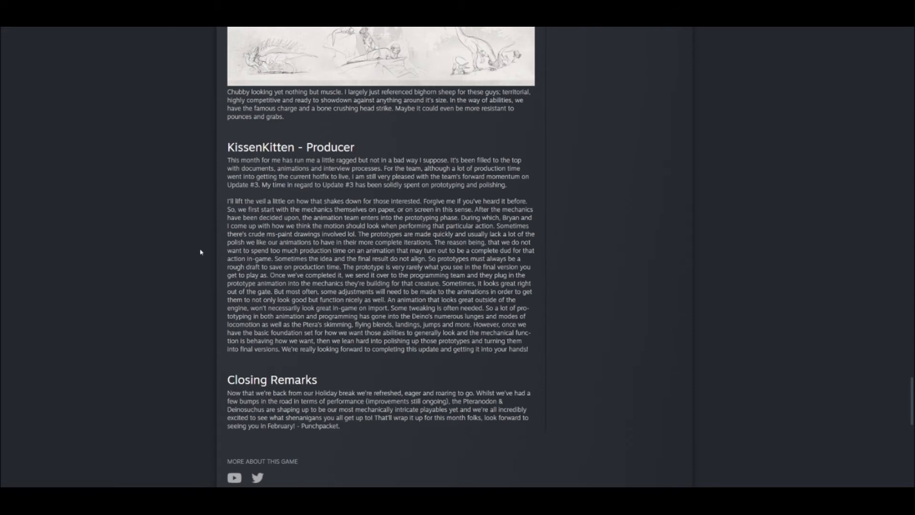
mouse_move(222, 259)
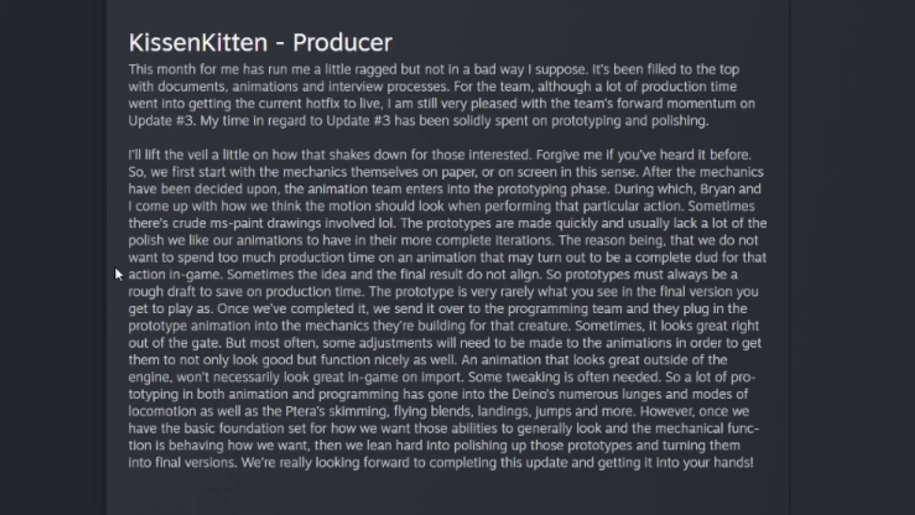
mouse_move(115, 275)
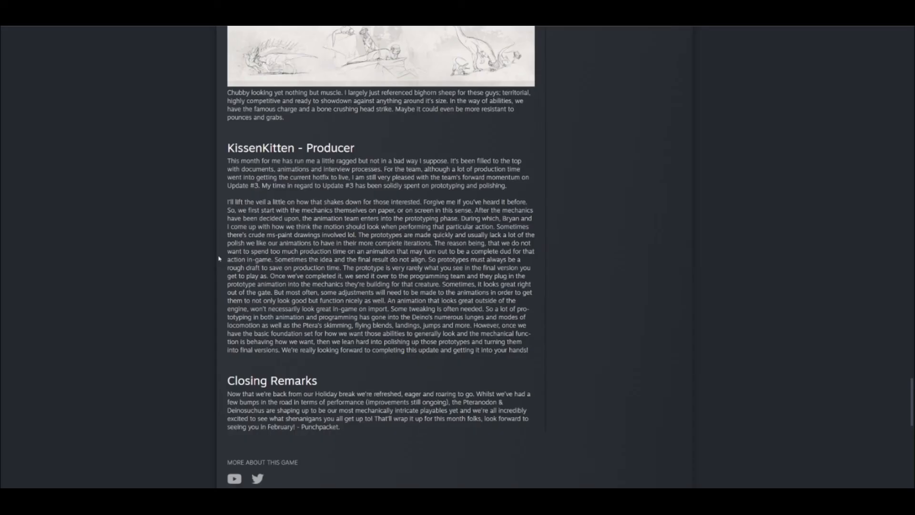
- Scroll to the Rate Up / Discuss bar at the bottom, then back up to the Closing Remarks
scroll(down, 3)
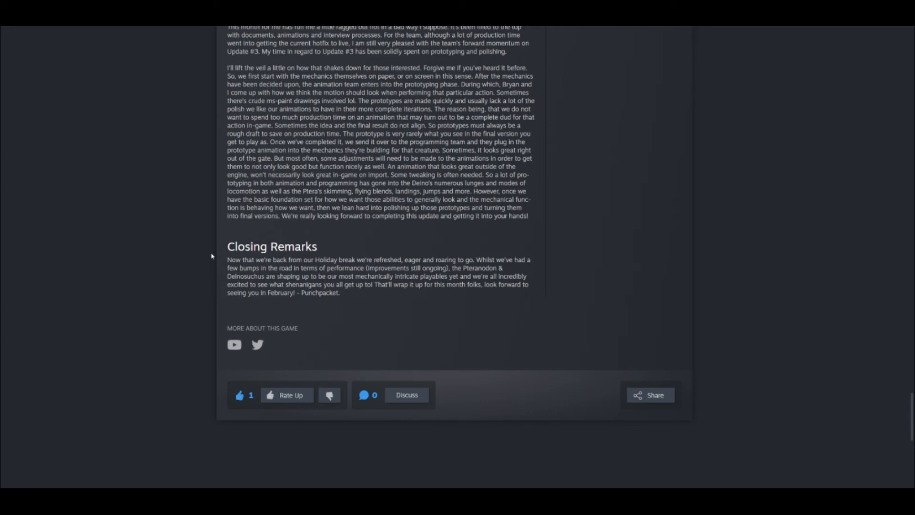
mouse_move(450, 255)
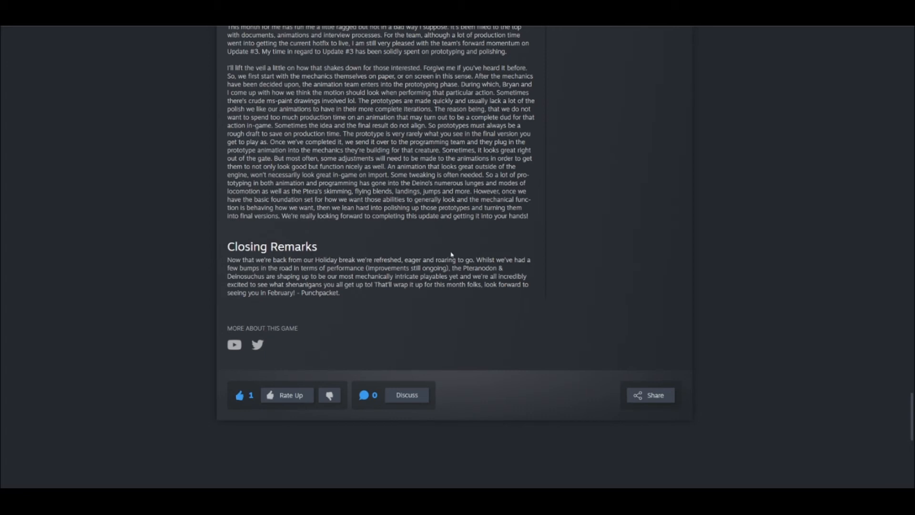
mouse_move(475, 257)
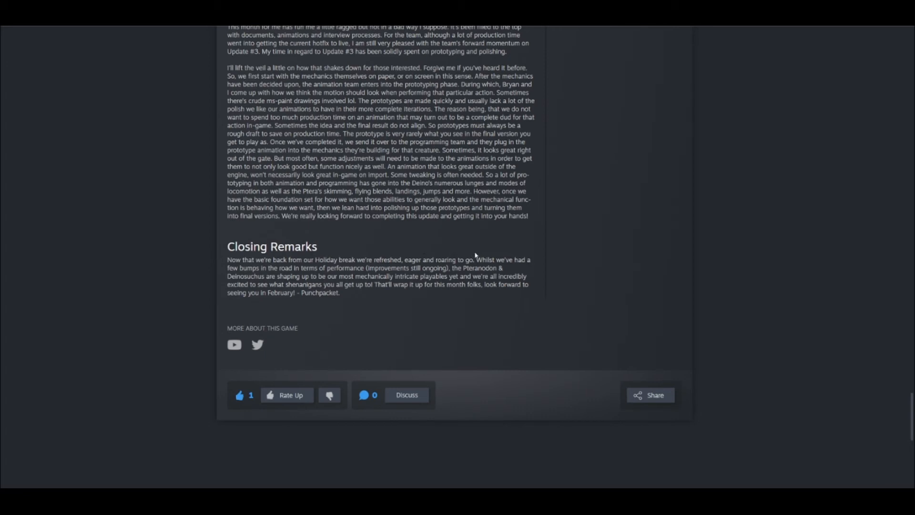
mouse_move(220, 275)
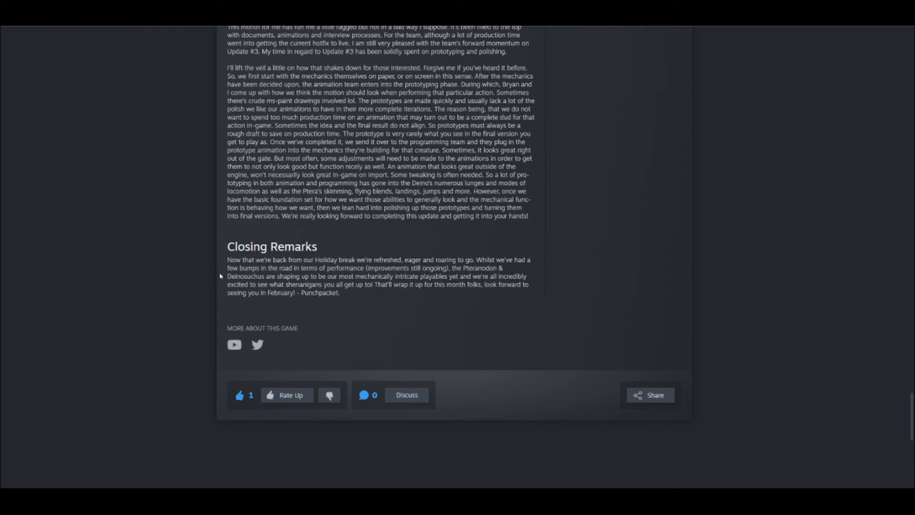
scroll(up, 3)
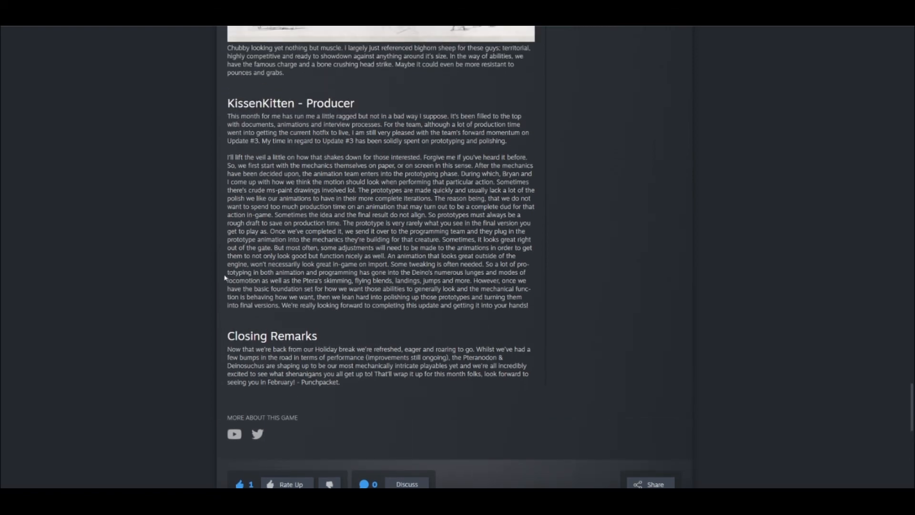
- Scroll back to the Devblog #9 title, jungle banner and FTessaro's lead programmer section
scroll(up, 3)
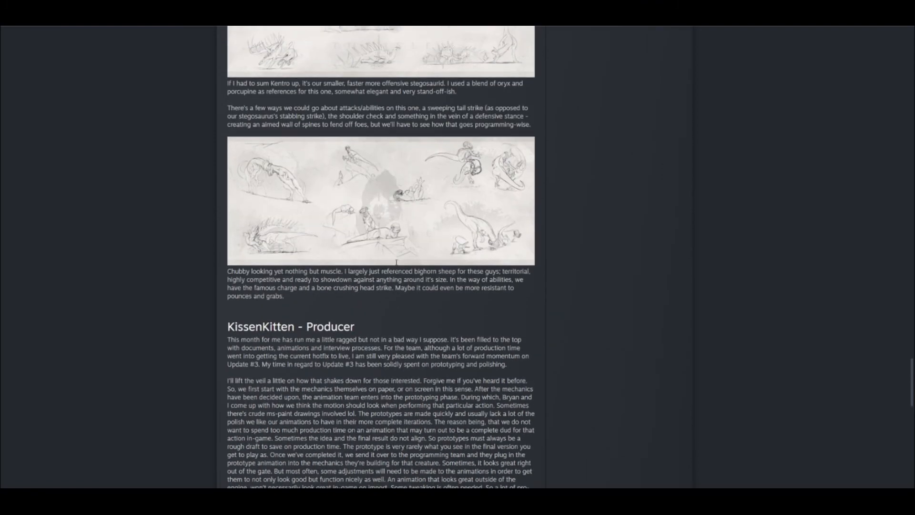
scroll(up, 3)
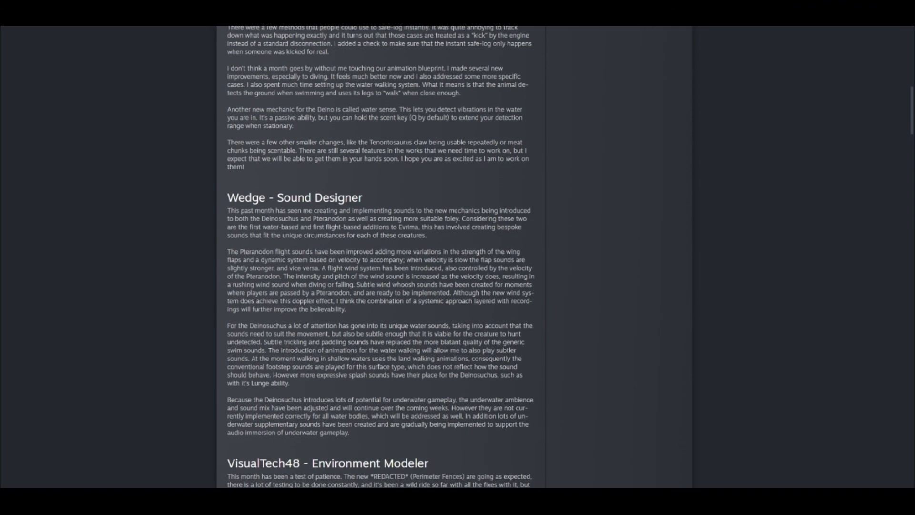
scroll(up, 3)
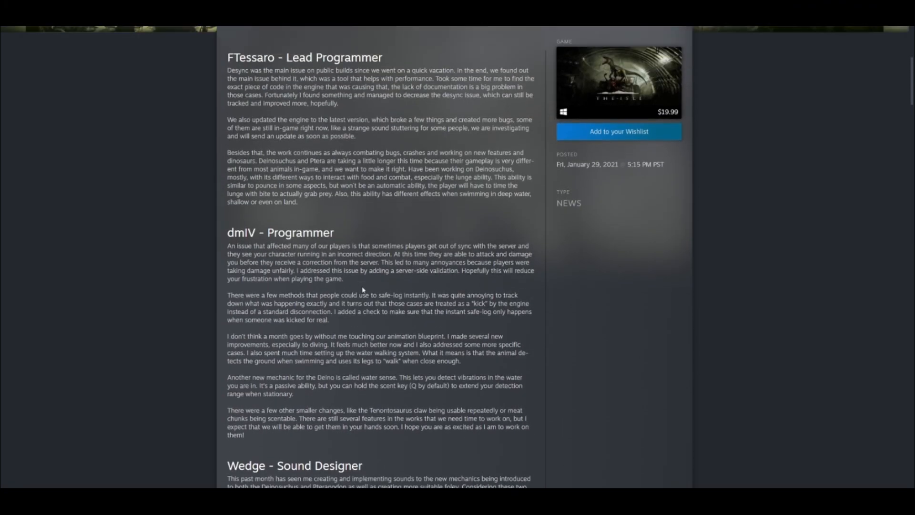
scroll(up, 3)
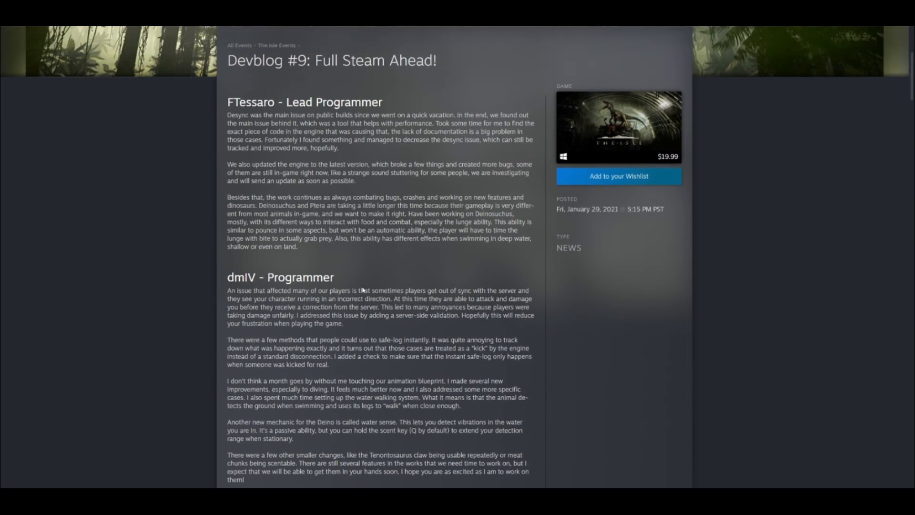
scroll(up, 3)
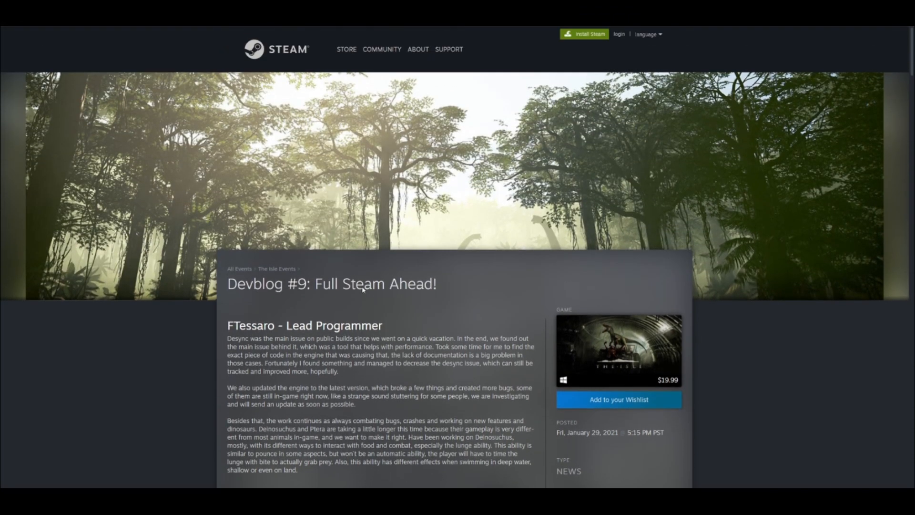
scroll(down, 3)
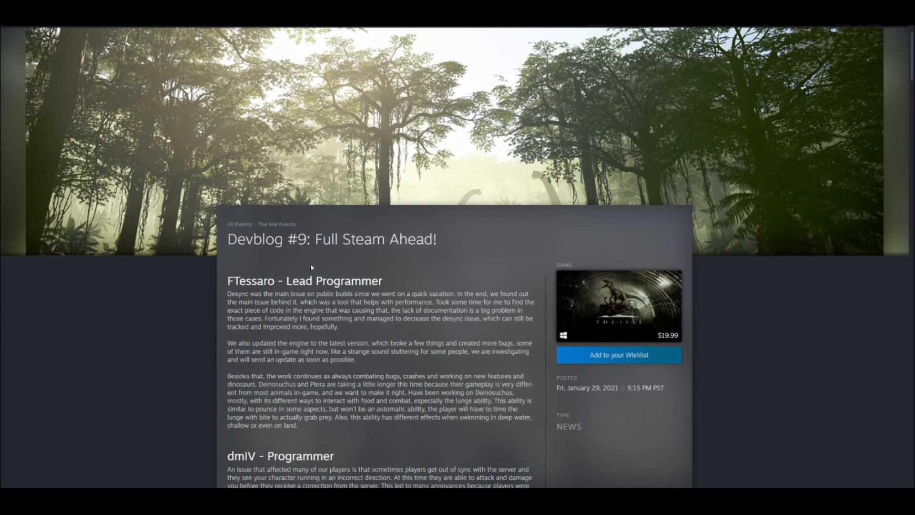
mouse_move(323, 267)
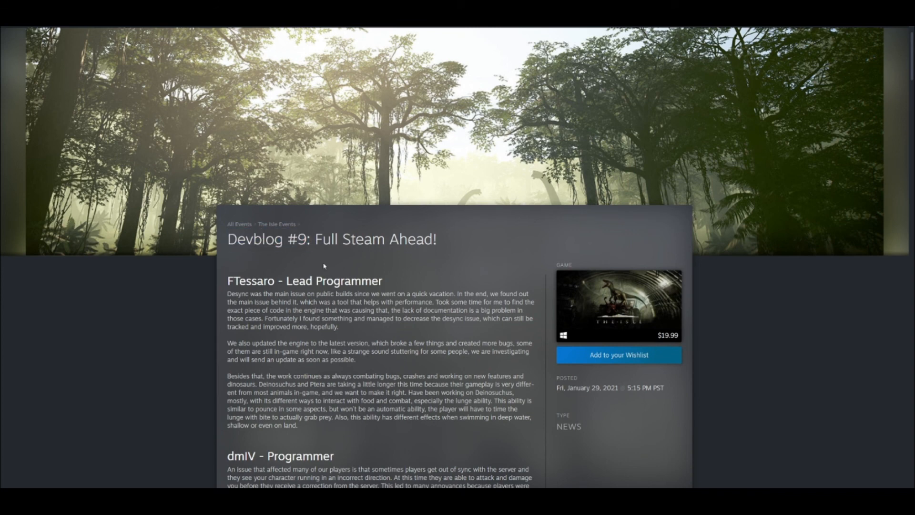